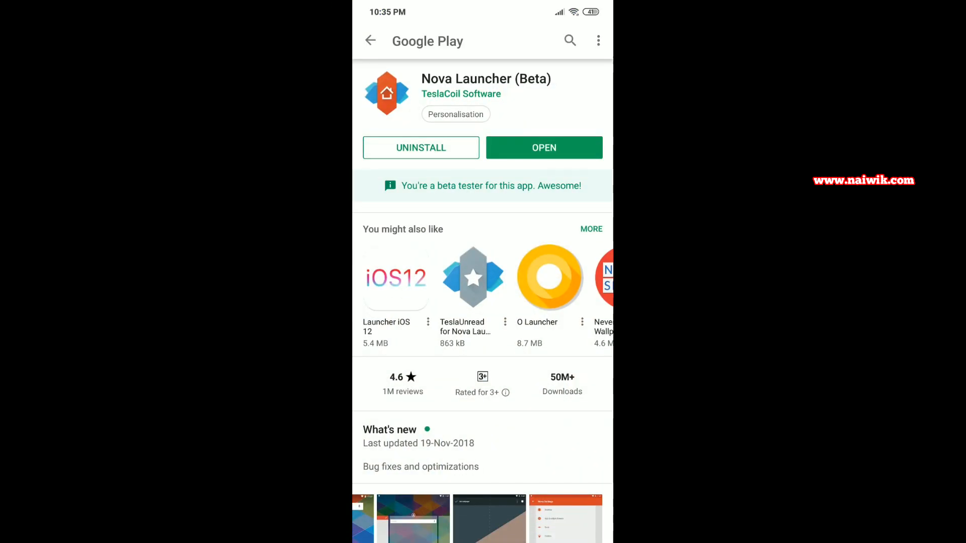
Step: Launch the installed Nova Launcher from its Google Play Store page
left_click(543, 147)
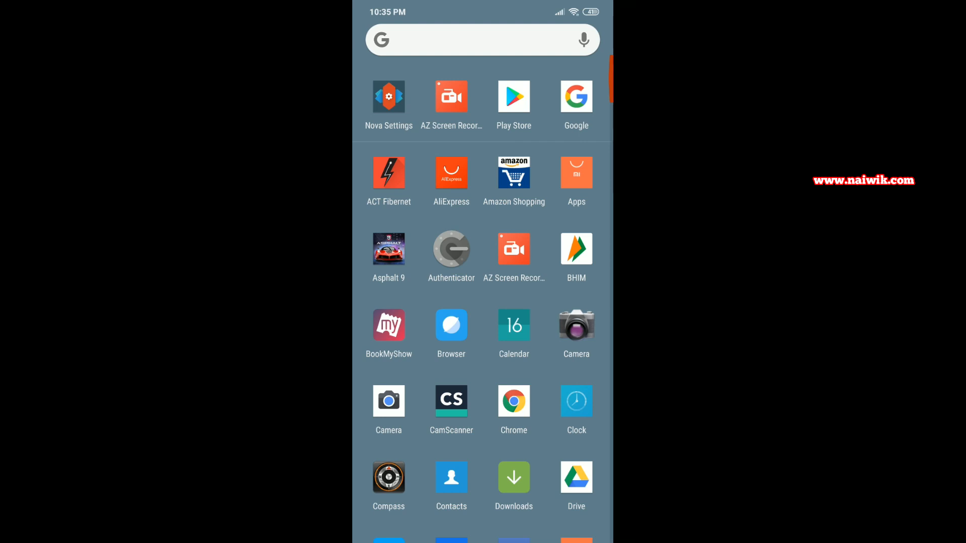
Step: Open Nova Settings and go to the App drawer settings
left_click(388, 96)
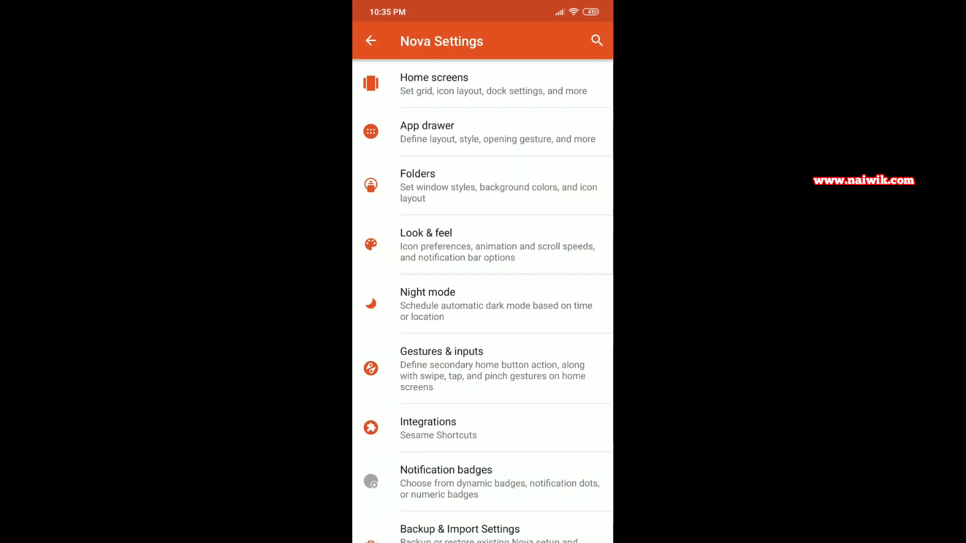
left_click(427, 131)
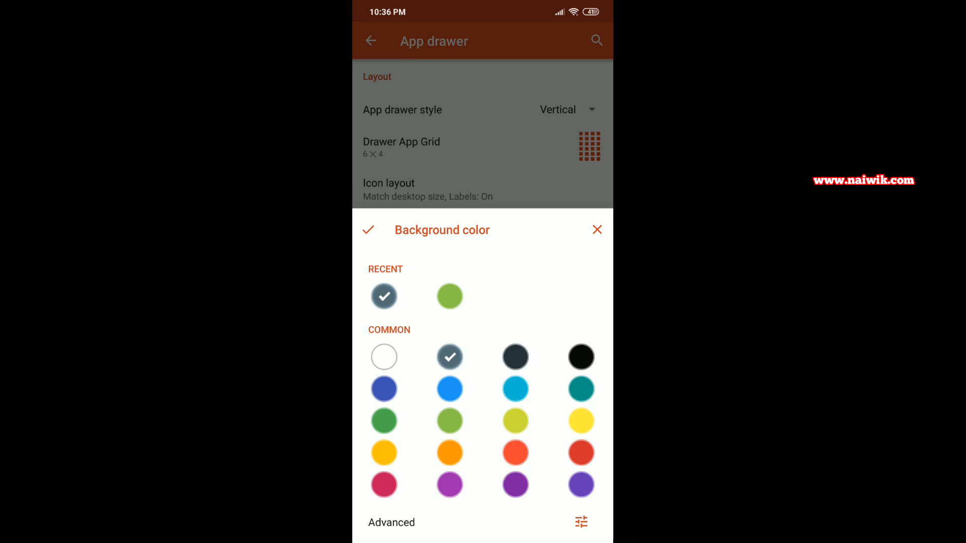
Step: Pick a swatch, then shift its hue to red-orange in Advanced colour settings
left_click(450, 389)
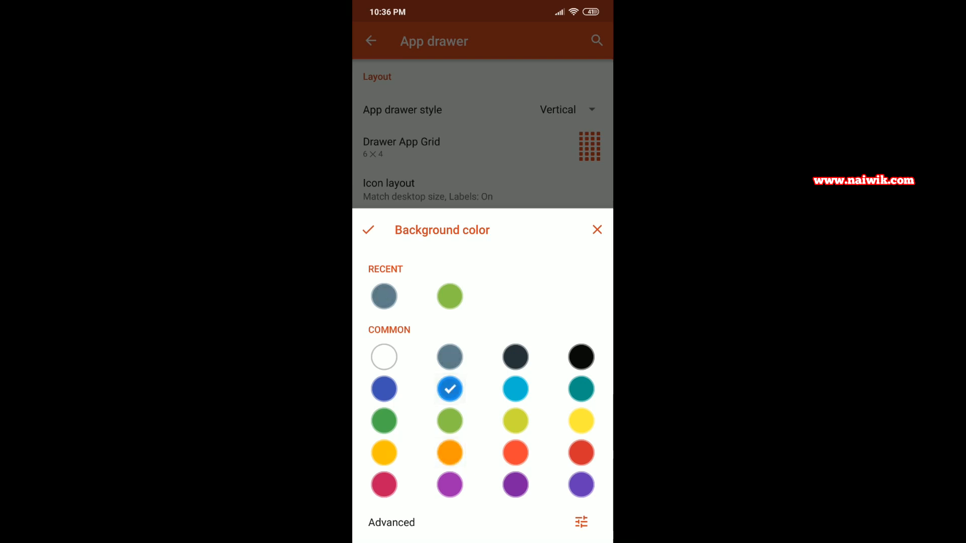
left_click(580, 522)
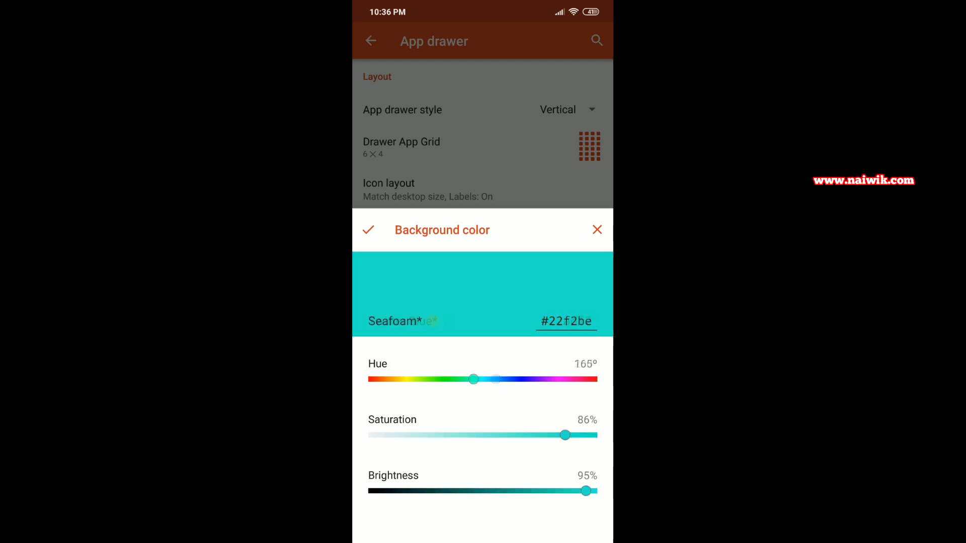
left_click_drag(473, 379, 452, 378)
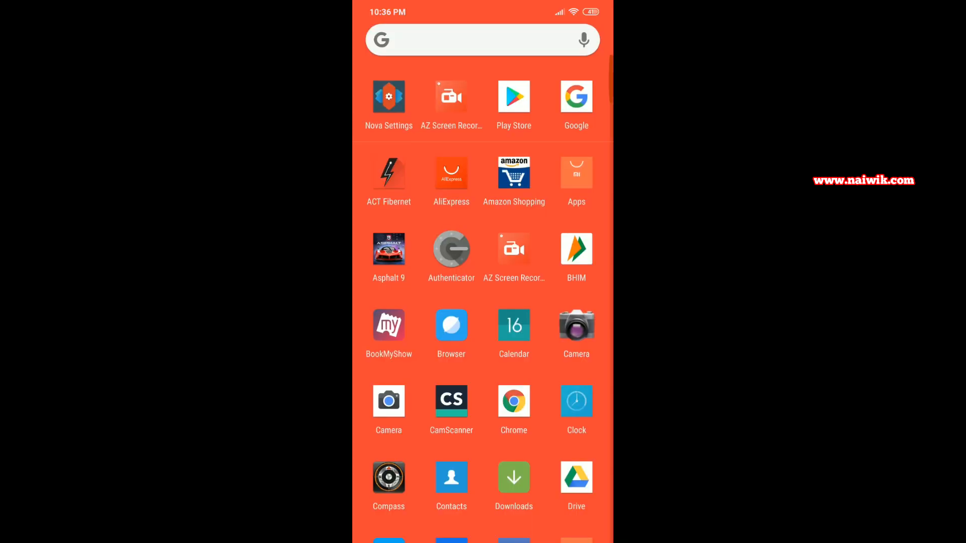
Step: Raise the app drawer background transparency from 0% to 65% in Nova Settings
left_click(388, 96)
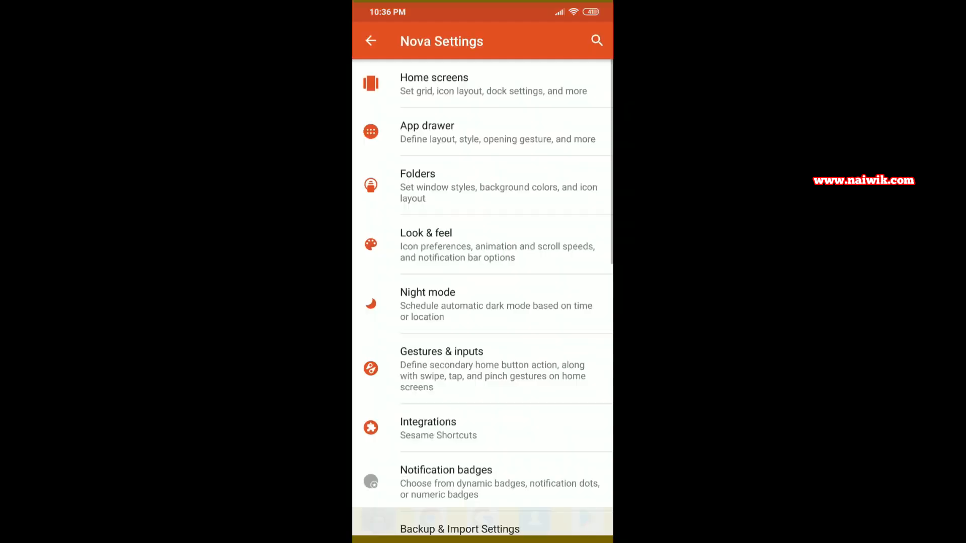
left_click(427, 132)
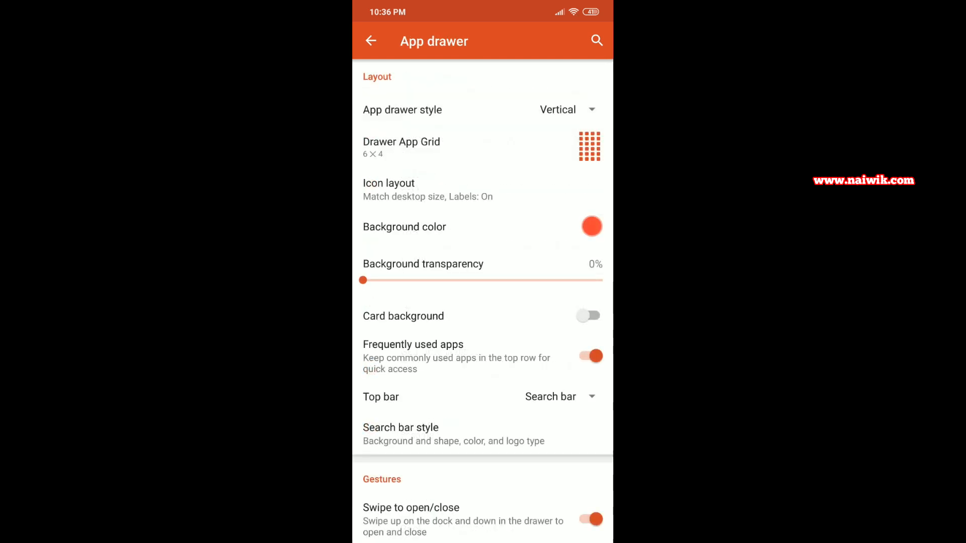
left_click_drag(362, 280, 517, 280)
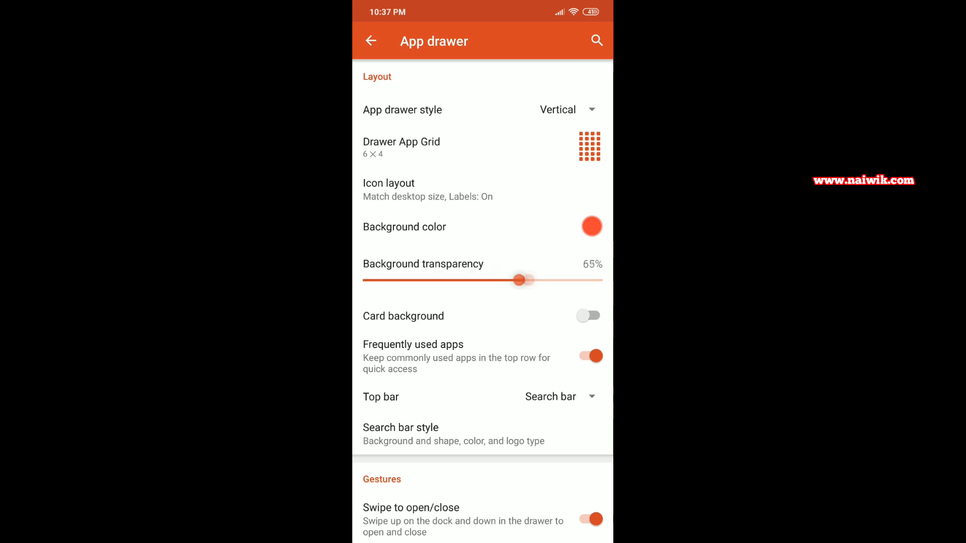